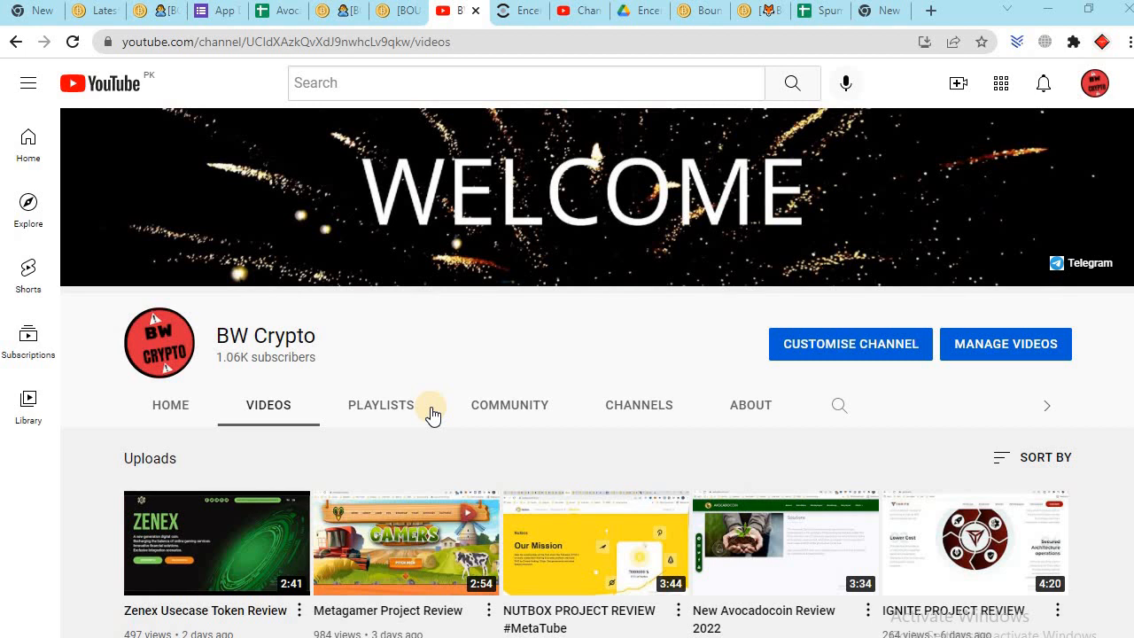
mouse_move(393, 209)
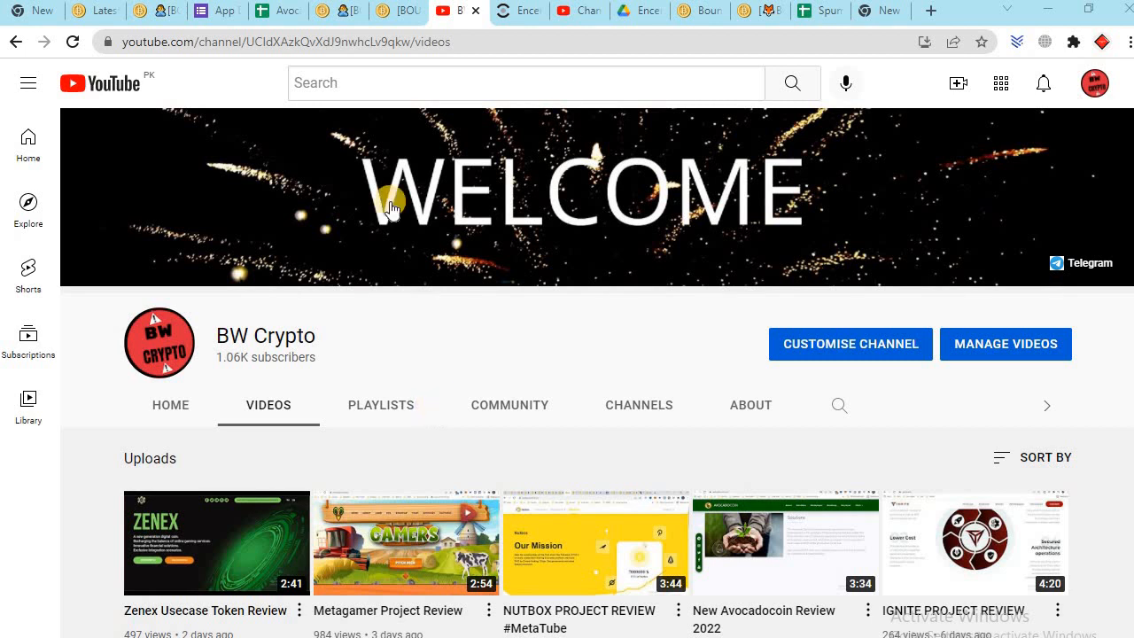
mouse_move(518, 11)
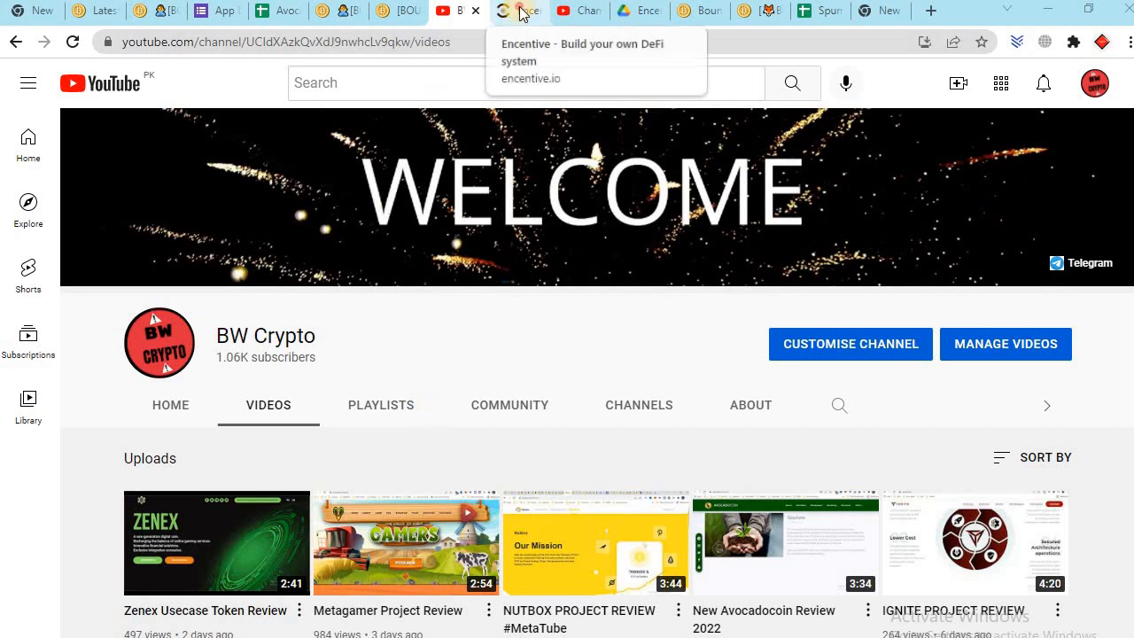
- Switch to the Encentive browser tab showing the encentive.io homepage
click(518, 11)
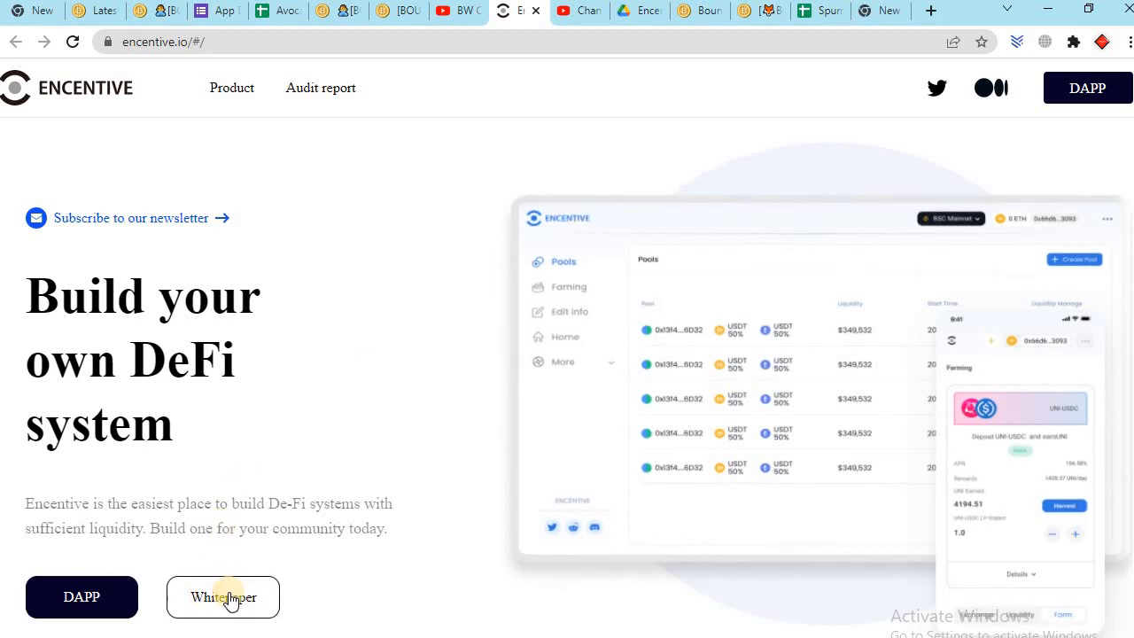
- Open the whitepaper PDF from the homepage and scroll to its Contents list
click(223, 598)
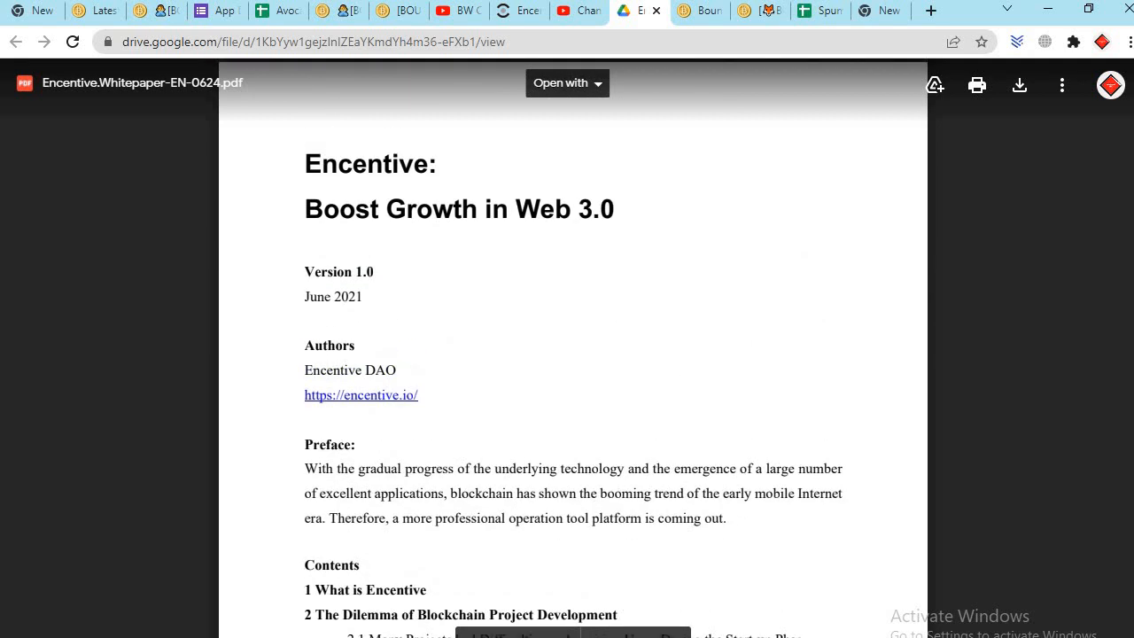
scroll(down, 3)
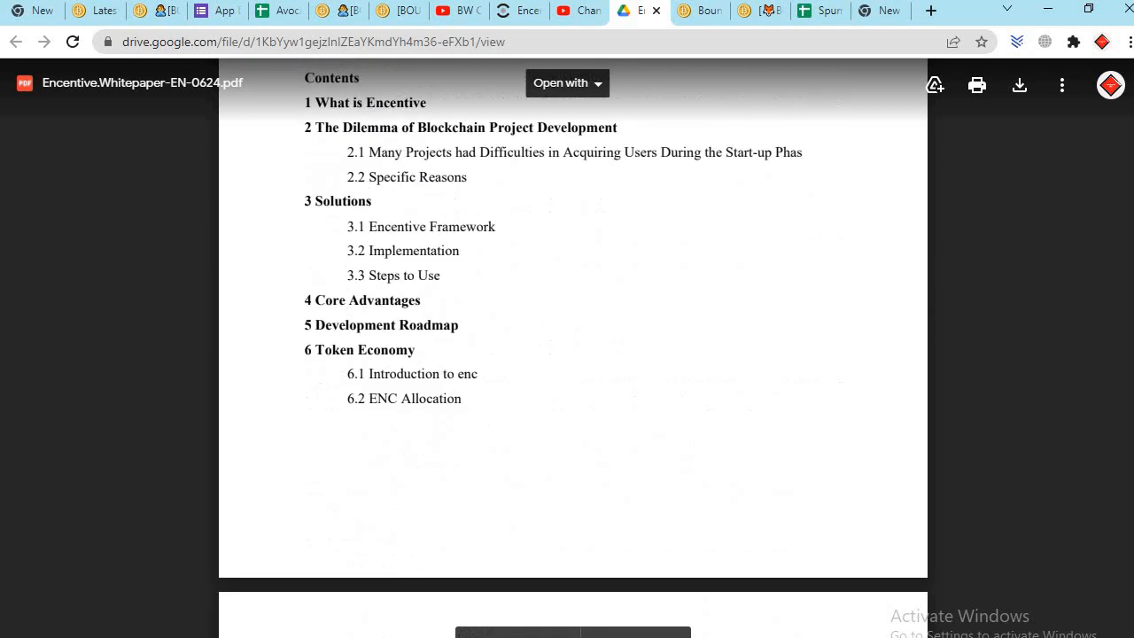
scroll(down, 3)
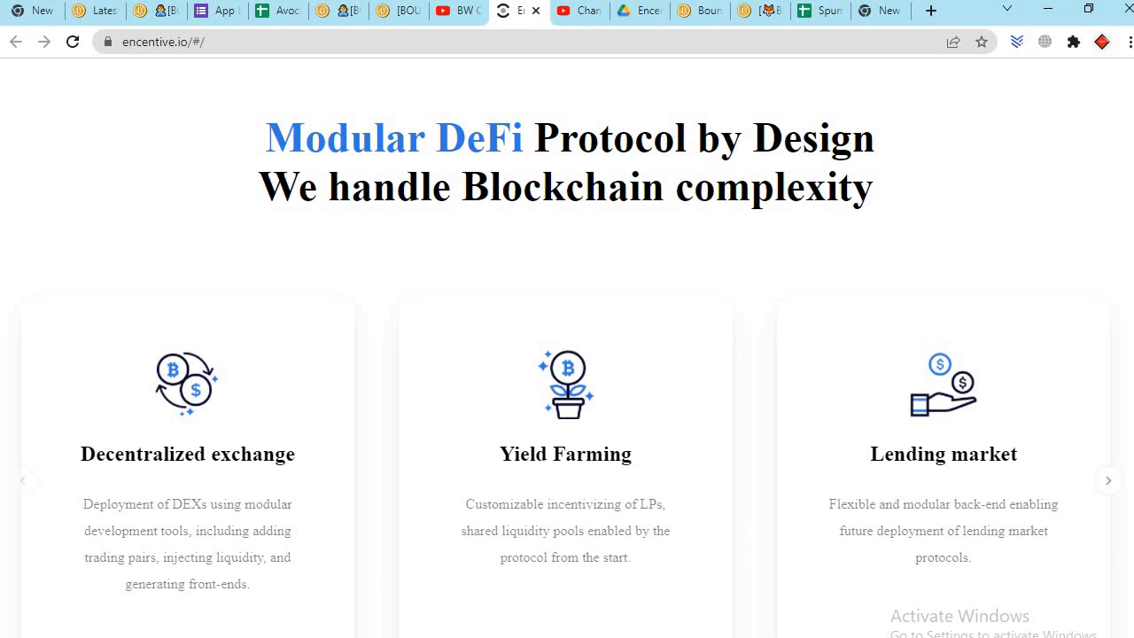
mouse_move(242, 471)
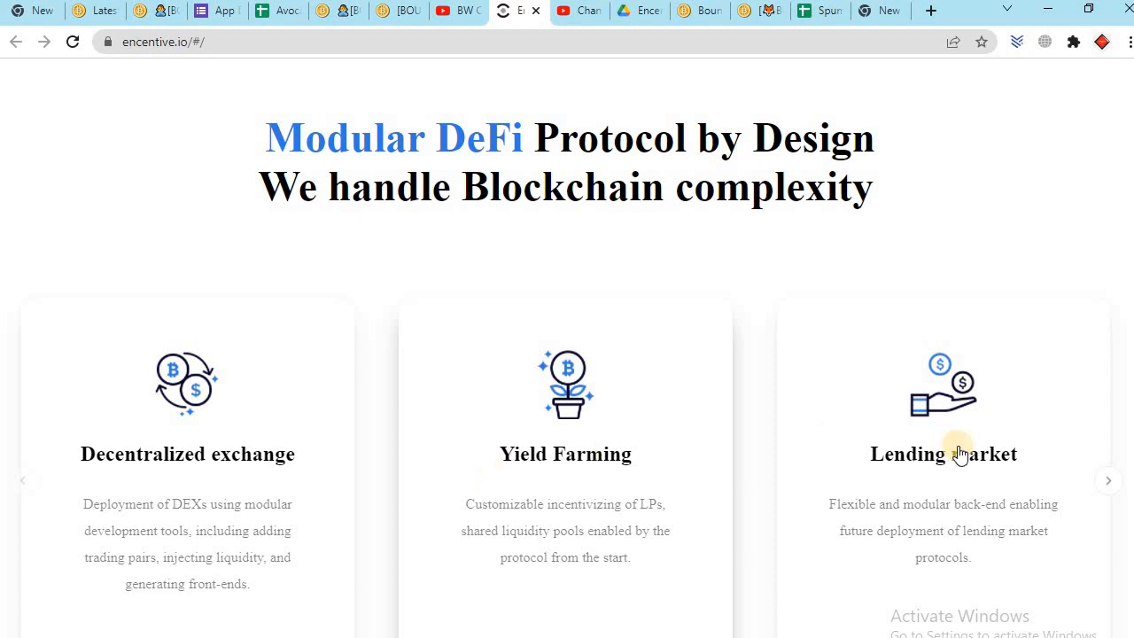
mouse_move(146, 553)
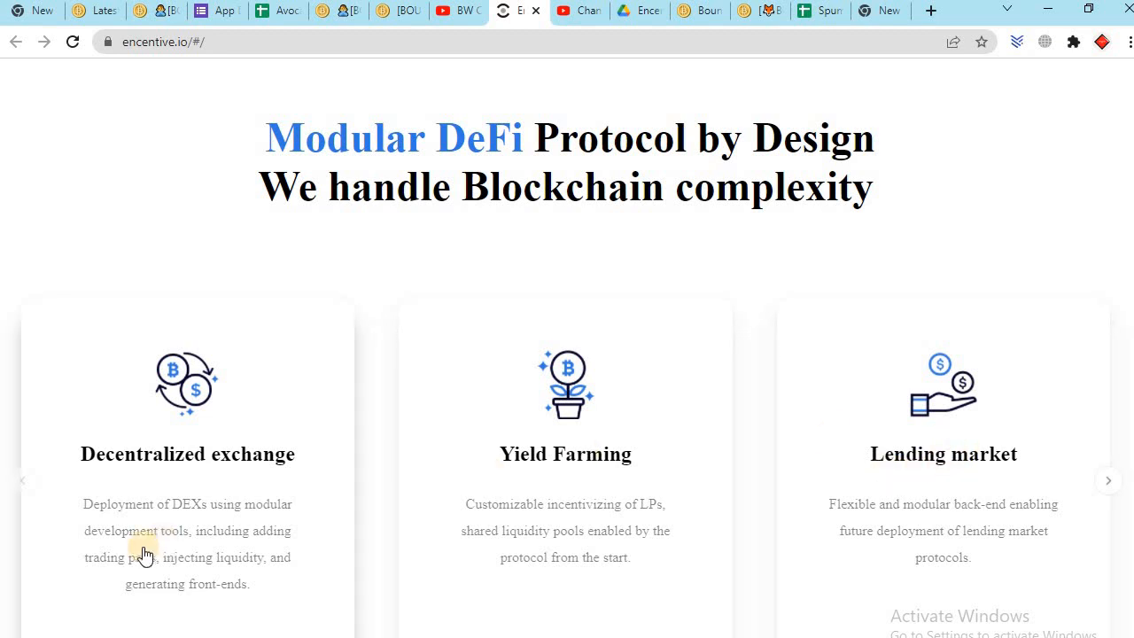
mouse_move(450, 594)
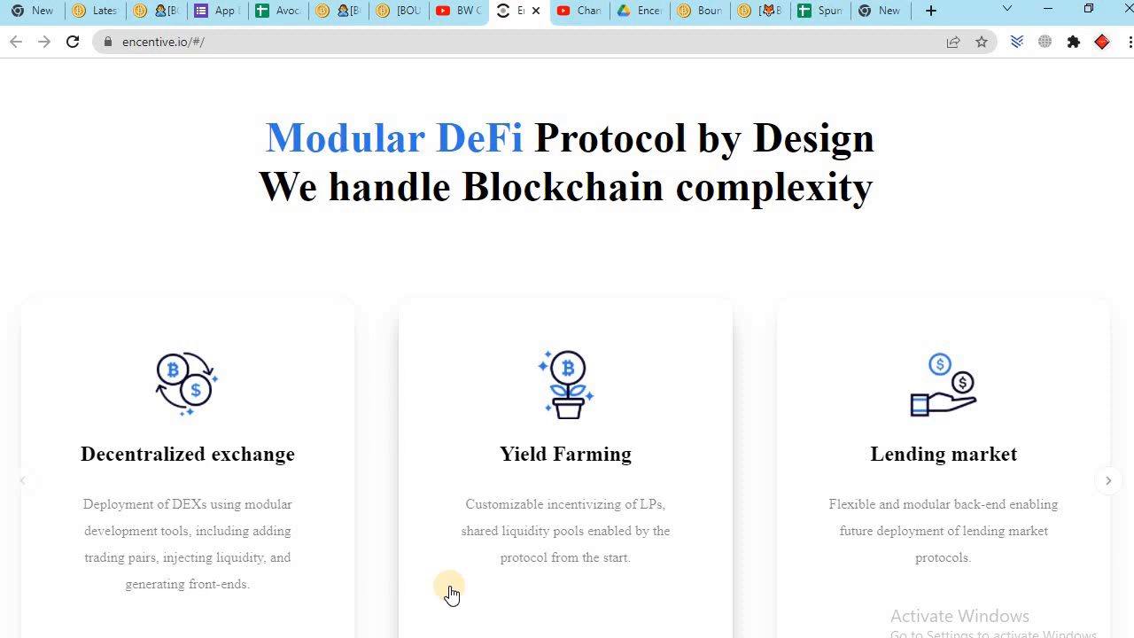
mouse_move(1073, 366)
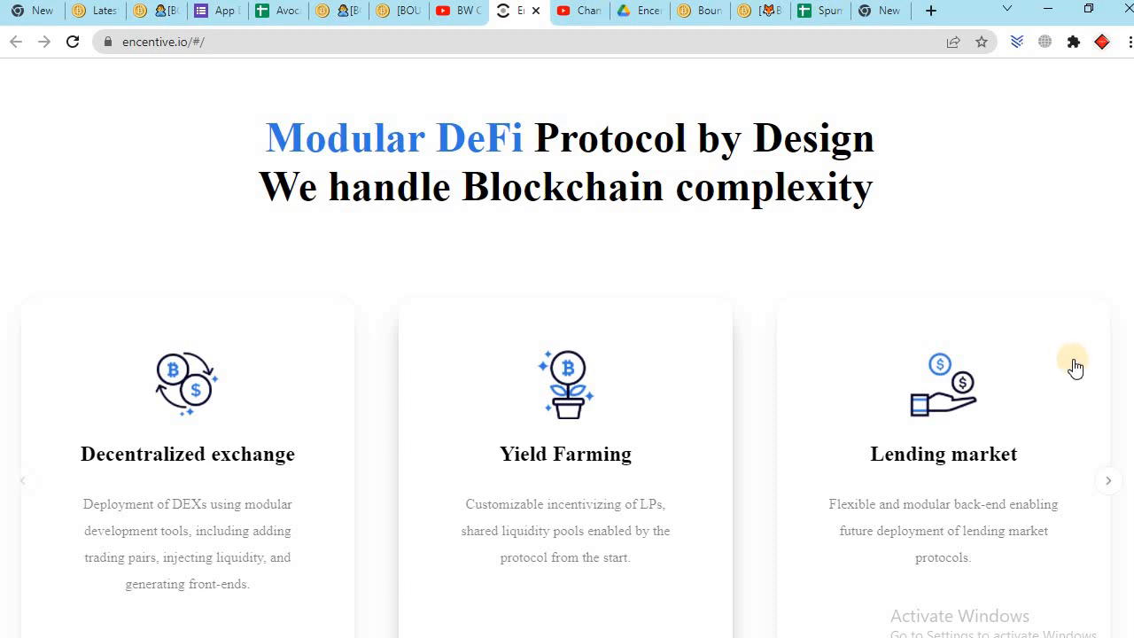
- Scroll the homepage past the feature cards to the Cost Efficiency comparison
scroll(down, 3)
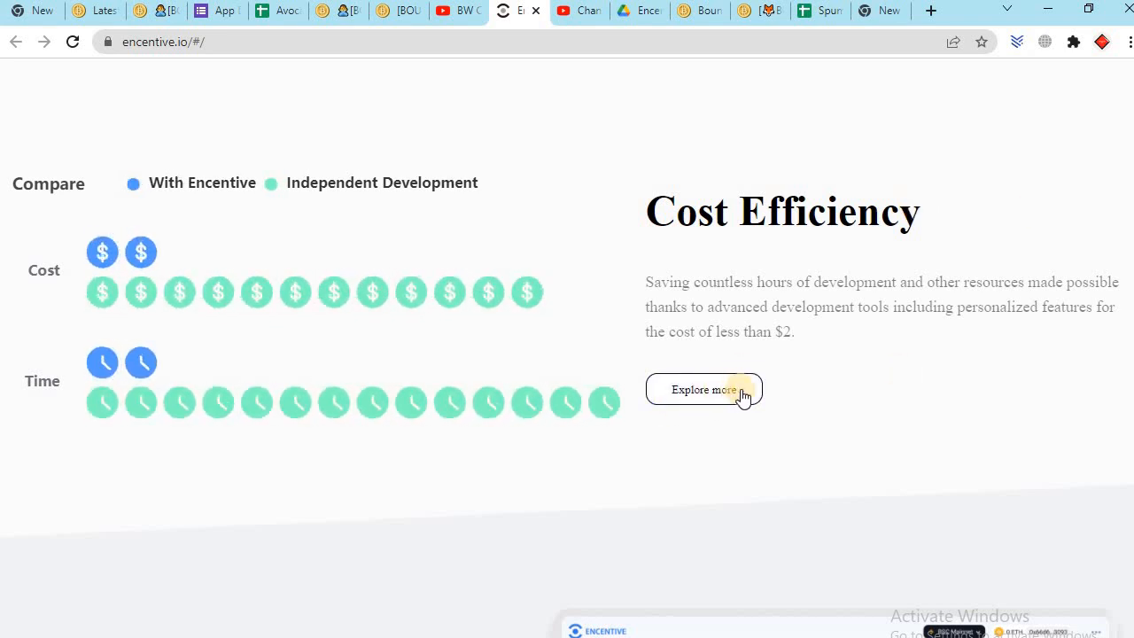
mouse_move(1034, 272)
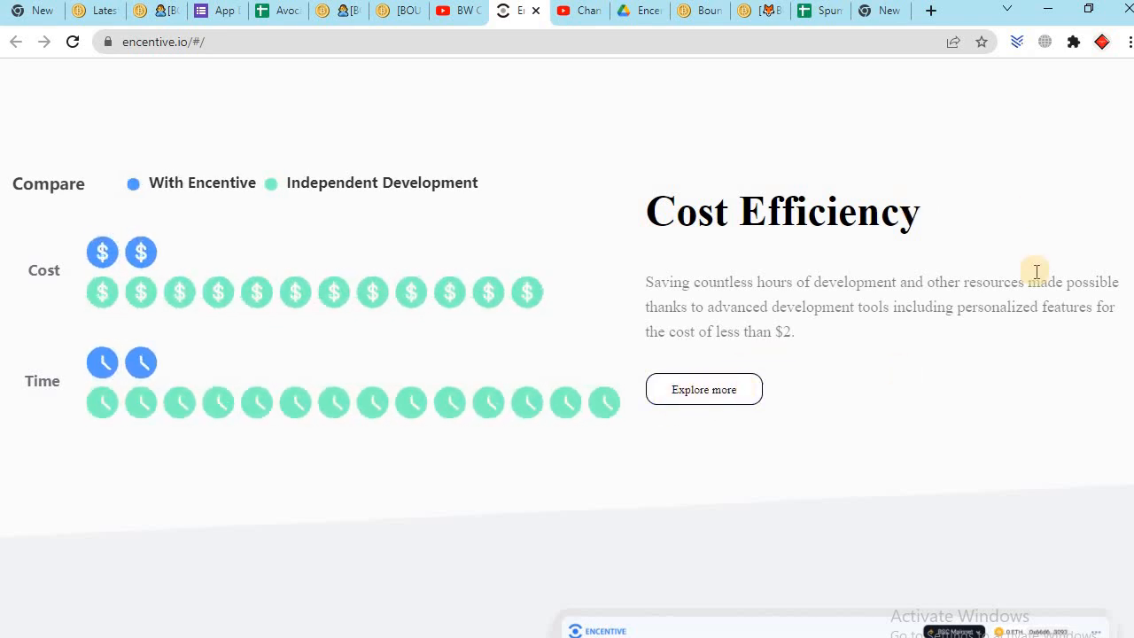
- Scroll past Simplicity and Security to the Bonded Liquidity Pools coming-soon section
scroll(down, 3)
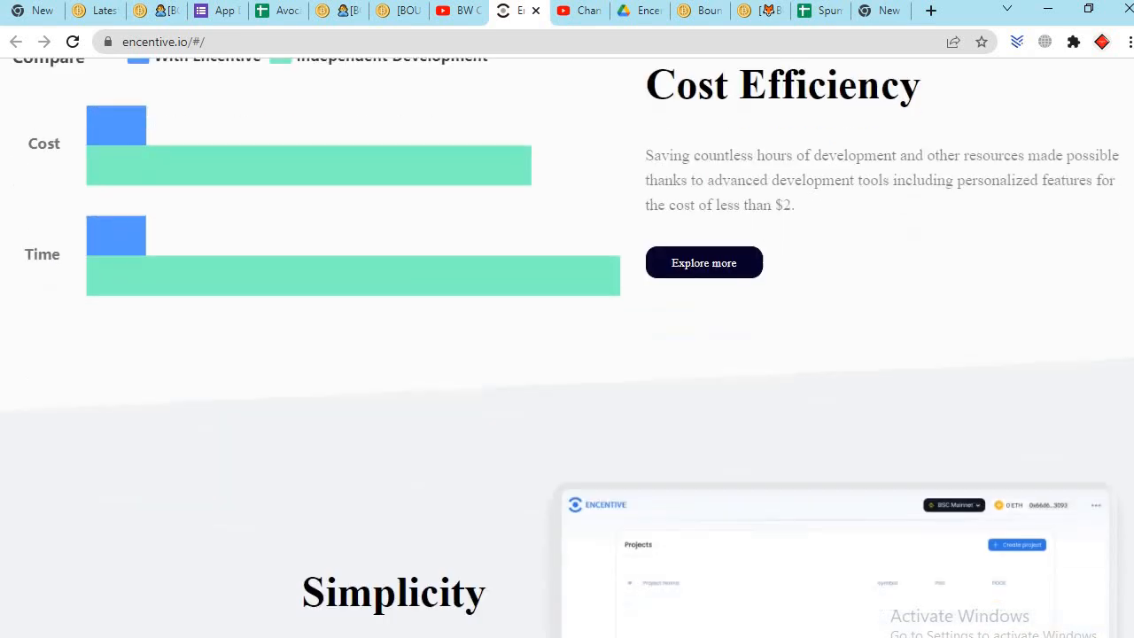
scroll(down, 3)
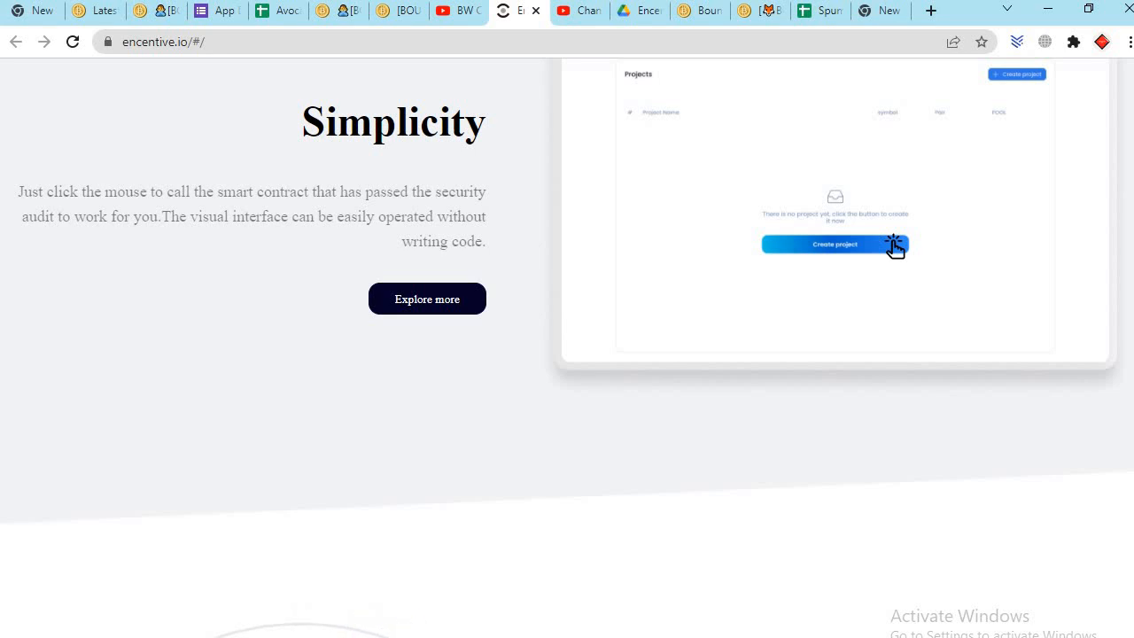
scroll(down, 3)
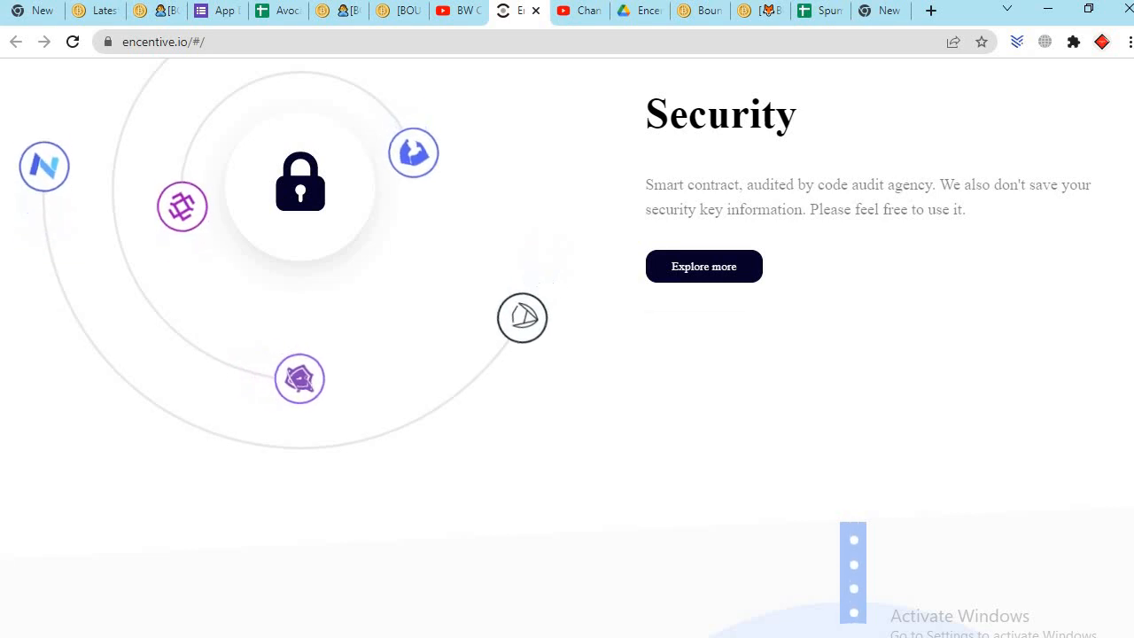
scroll(down, 3)
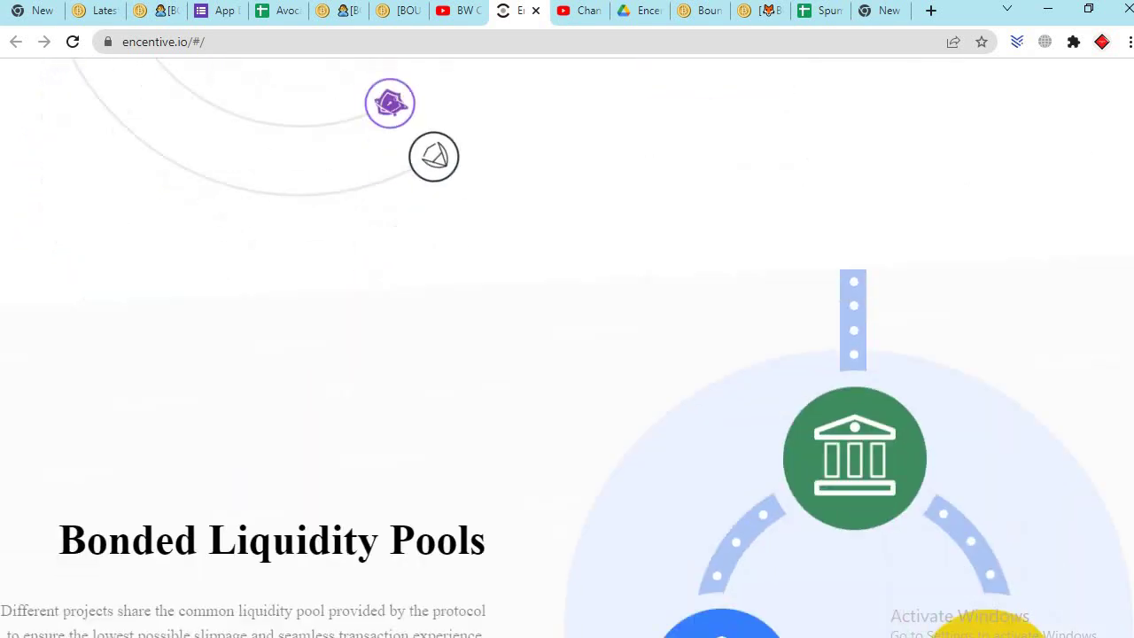
scroll(down, 3)
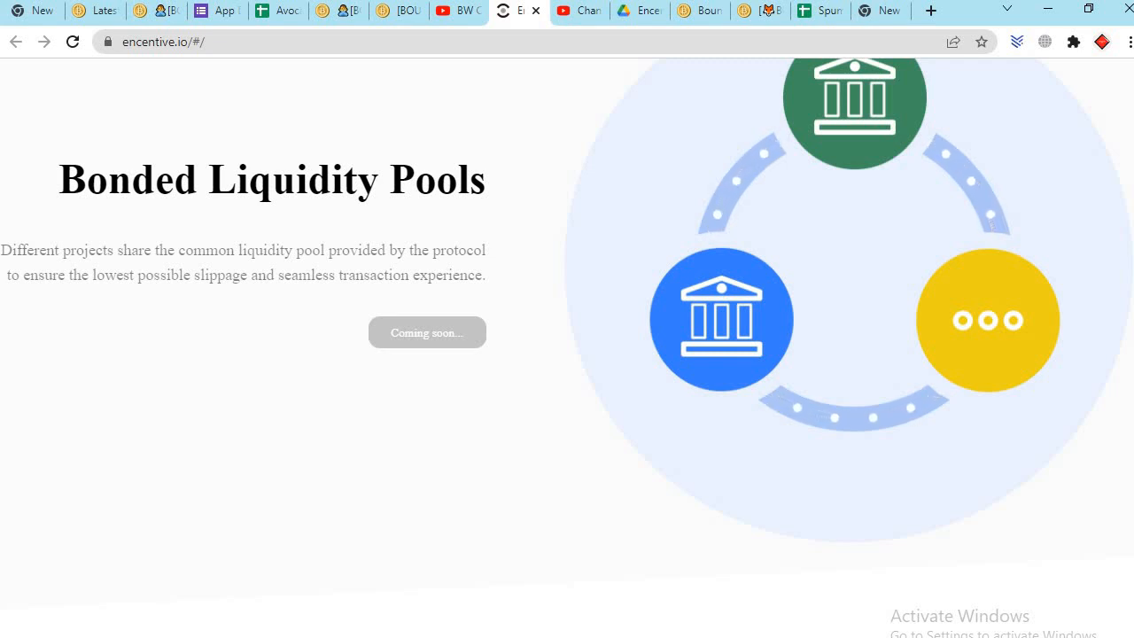
scroll(down, 3)
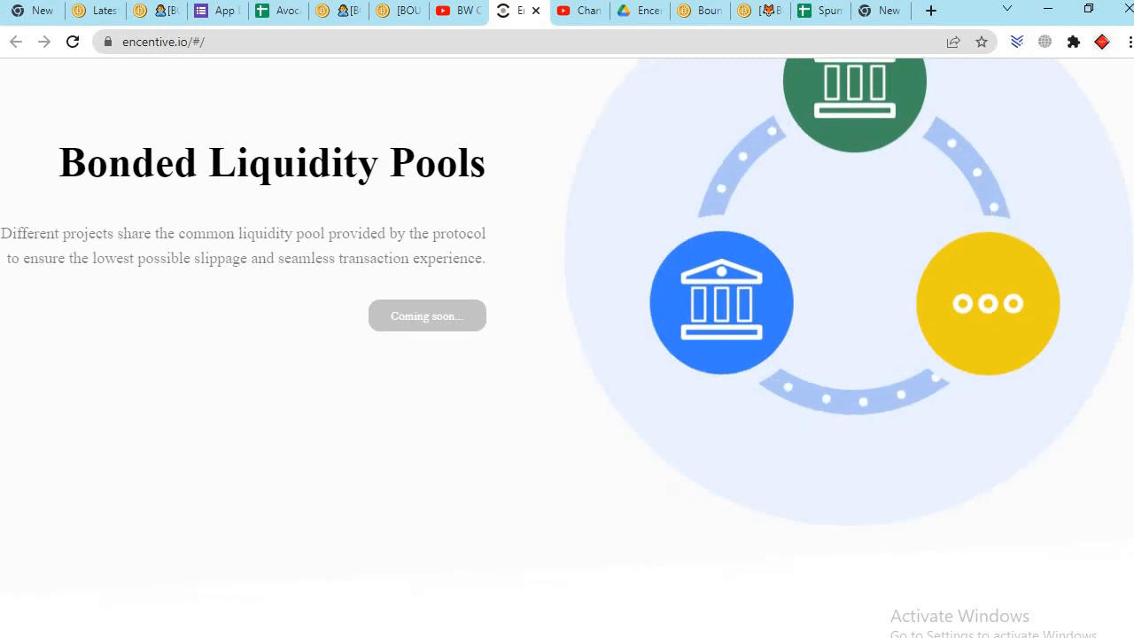
scroll(down, 3)
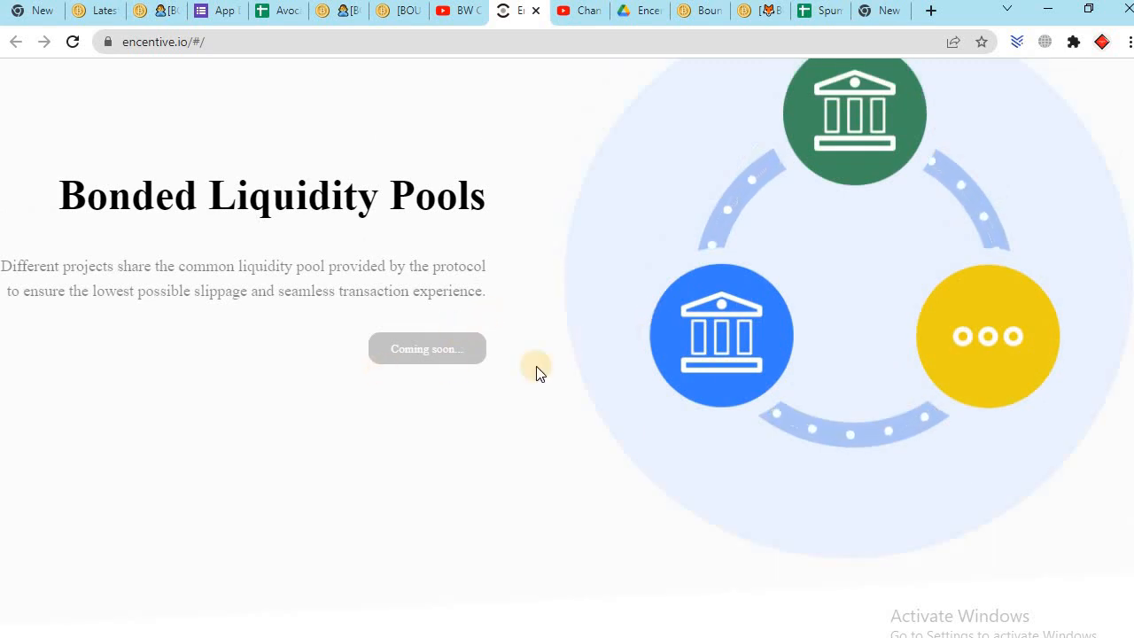
- Scroll through the 2022 Development Plan and Background partners to the newsletter and footer
scroll(down, 3)
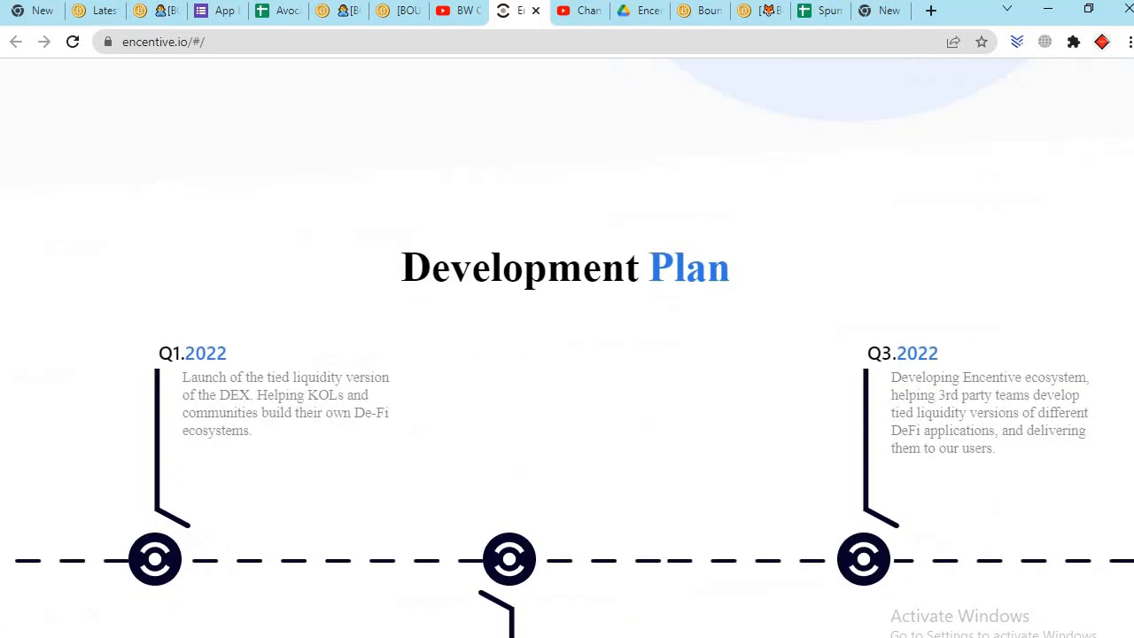
scroll(down, 3)
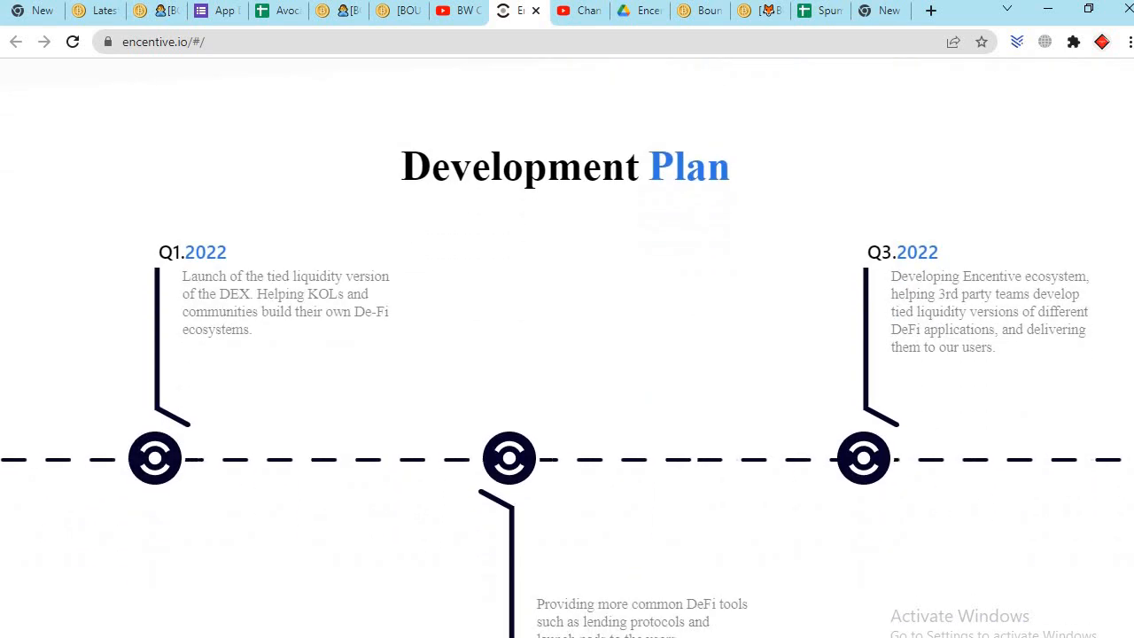
scroll(down, 3)
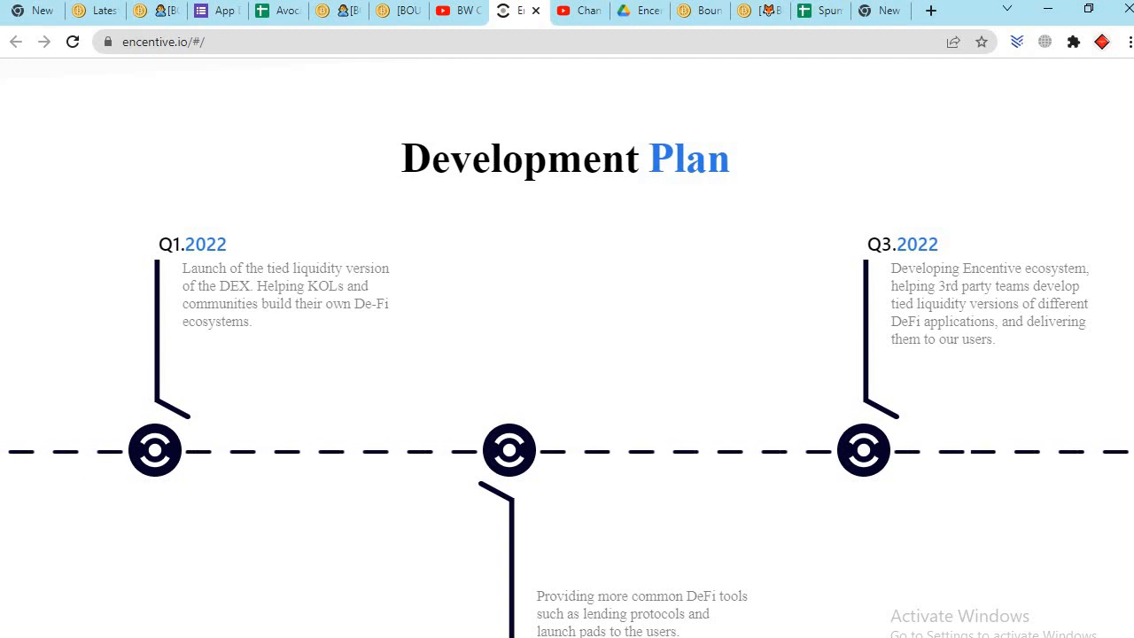
scroll(down, 3)
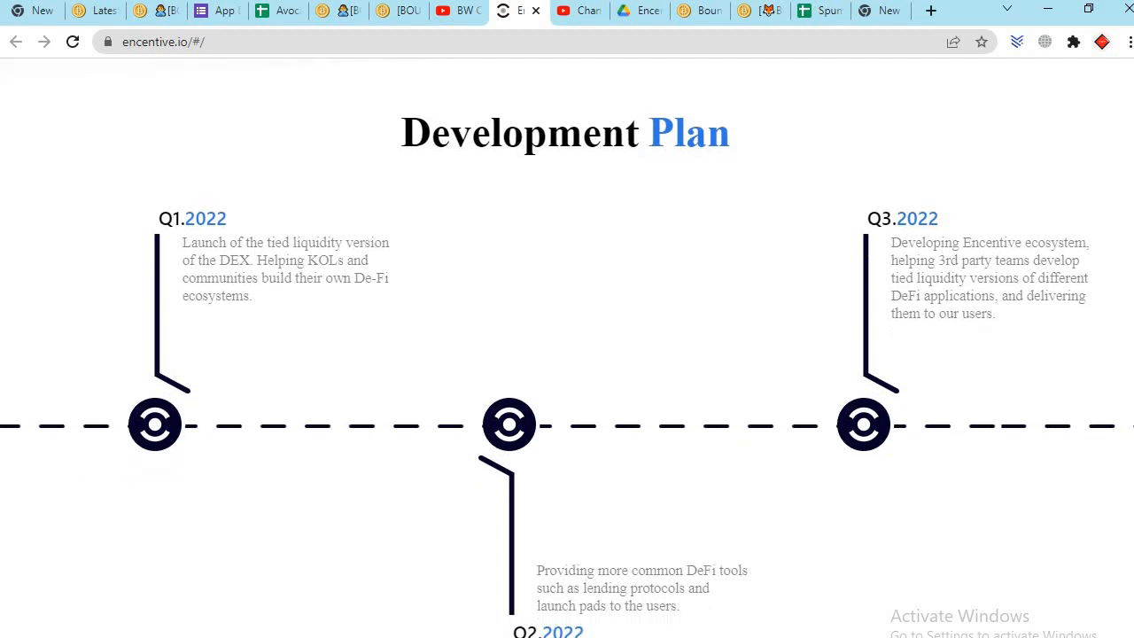
scroll(down, 3)
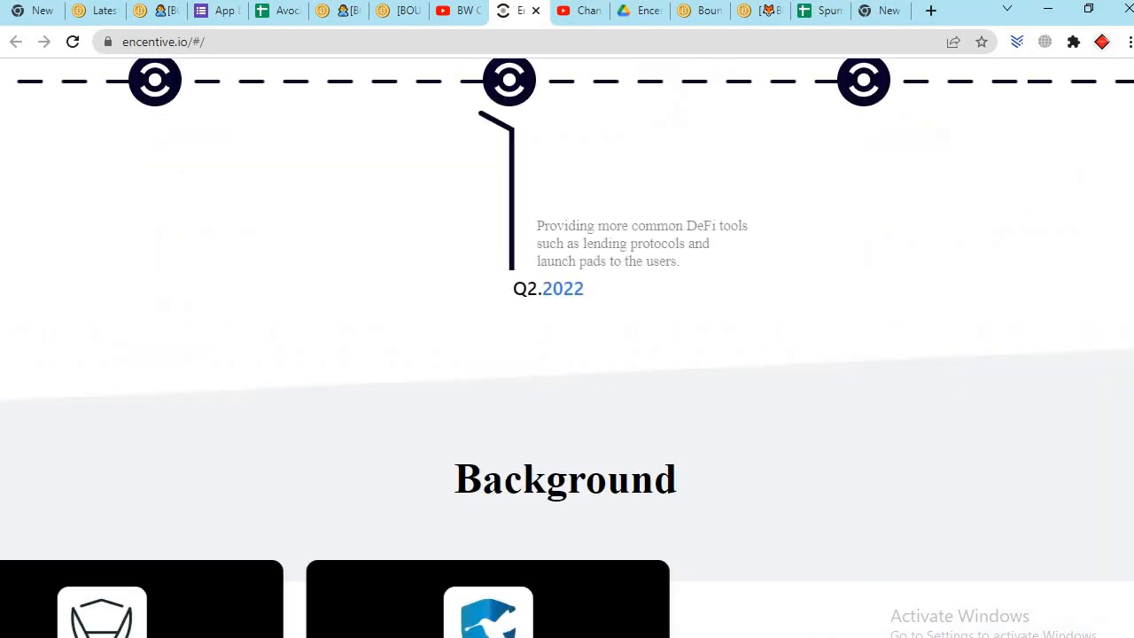
scroll(down, 3)
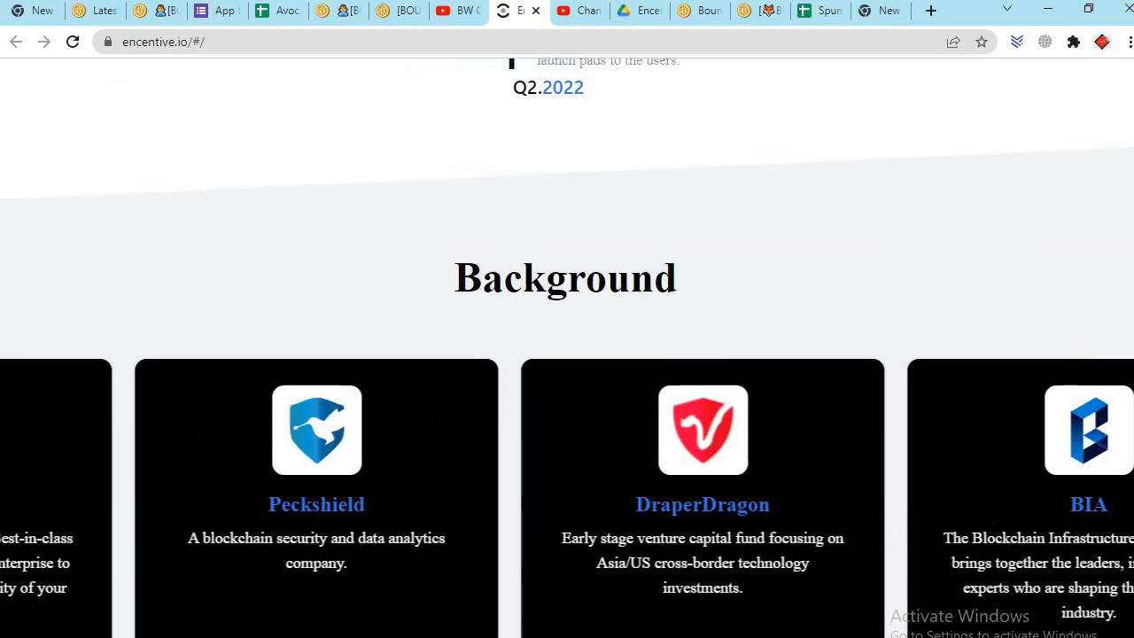
scroll(down, 3)
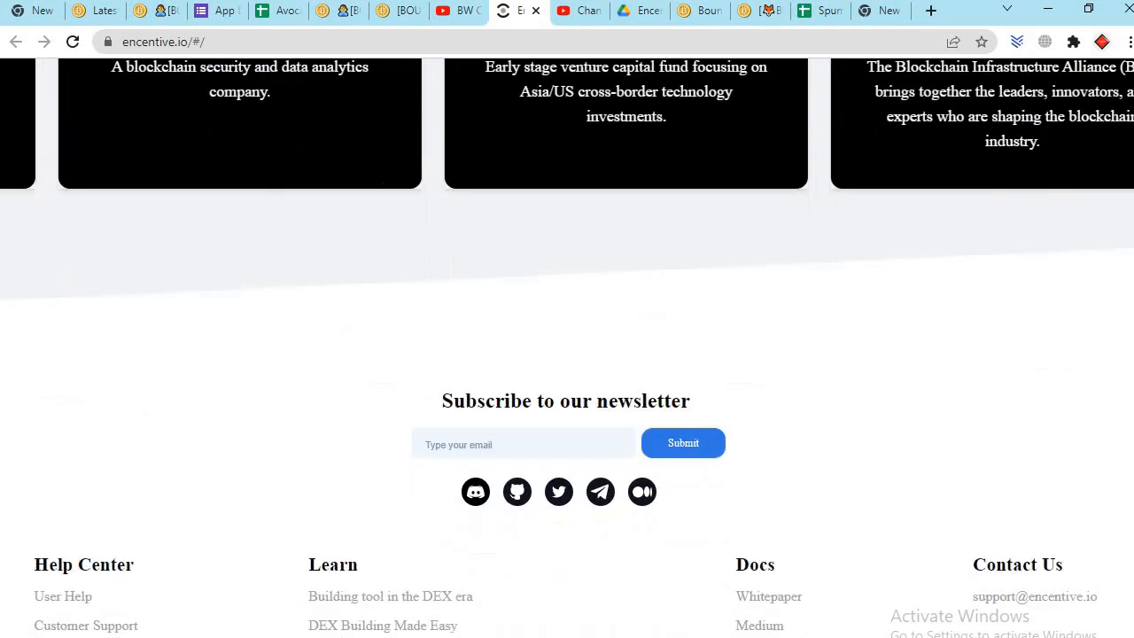
scroll(down, 3)
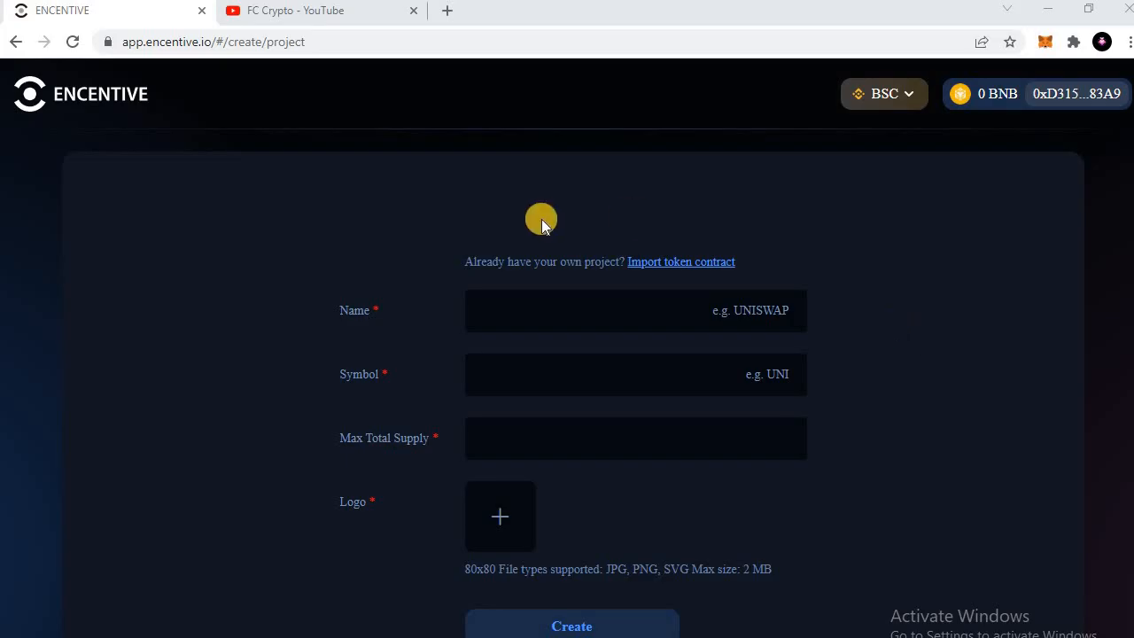
mouse_move(117, 110)
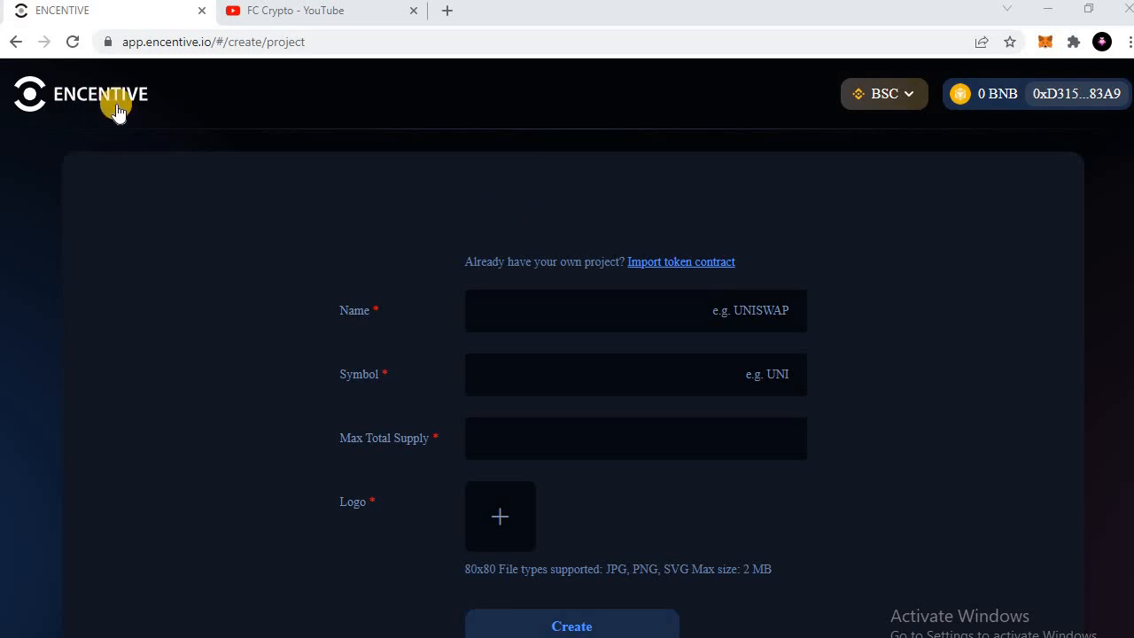
mouse_move(641, 163)
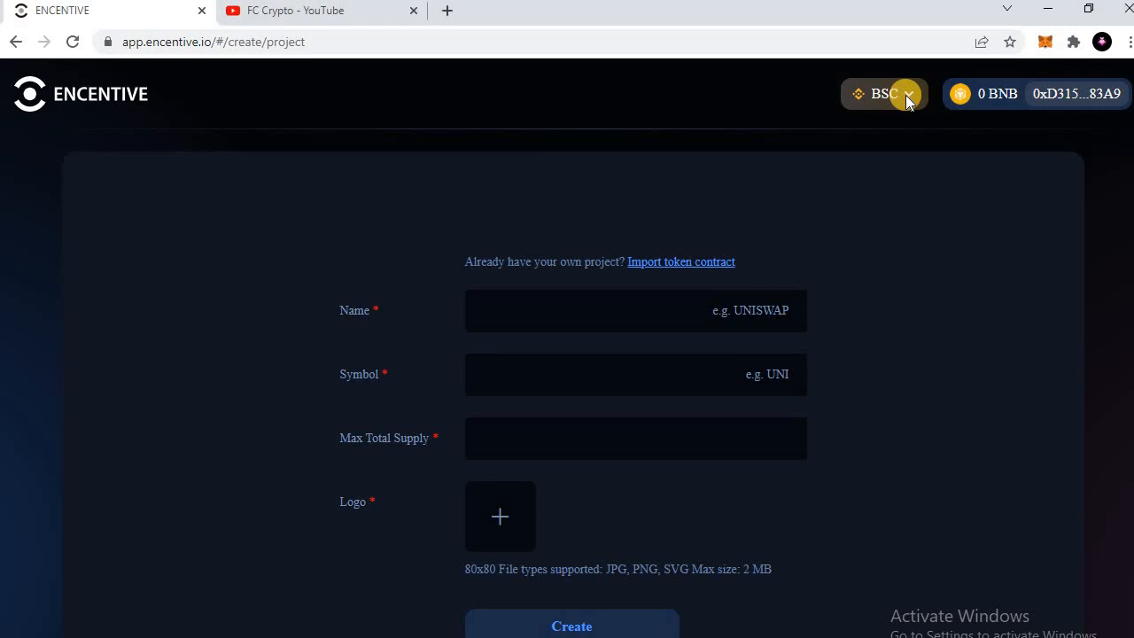
- Review the Create Project form's Name, Symbol, Max Total Supply and Logo fields
click(907, 94)
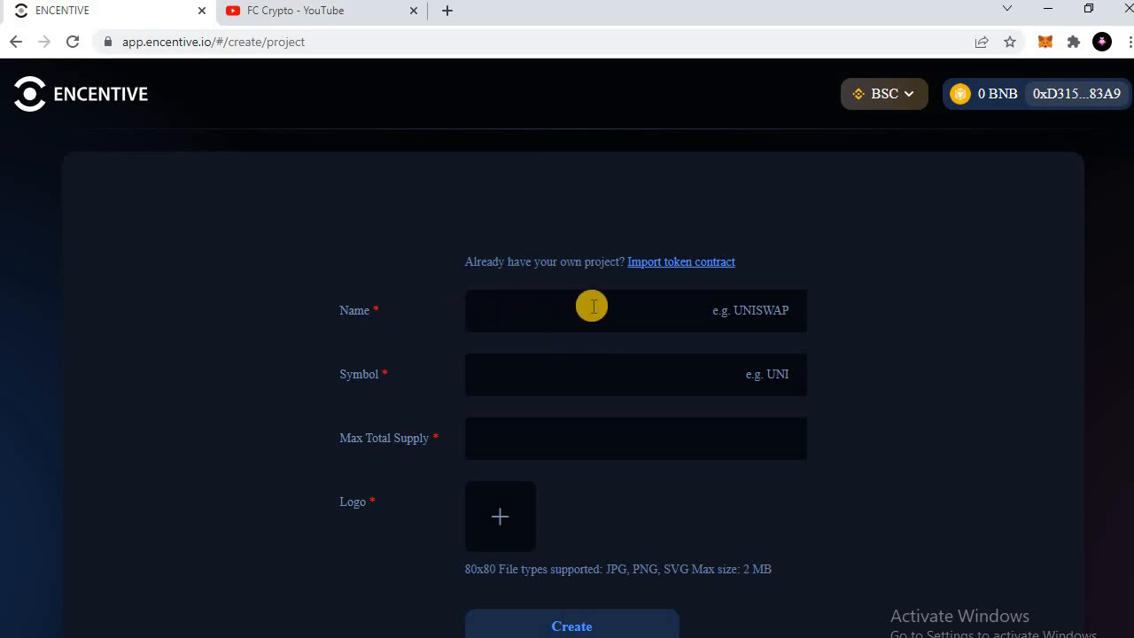
mouse_move(602, 374)
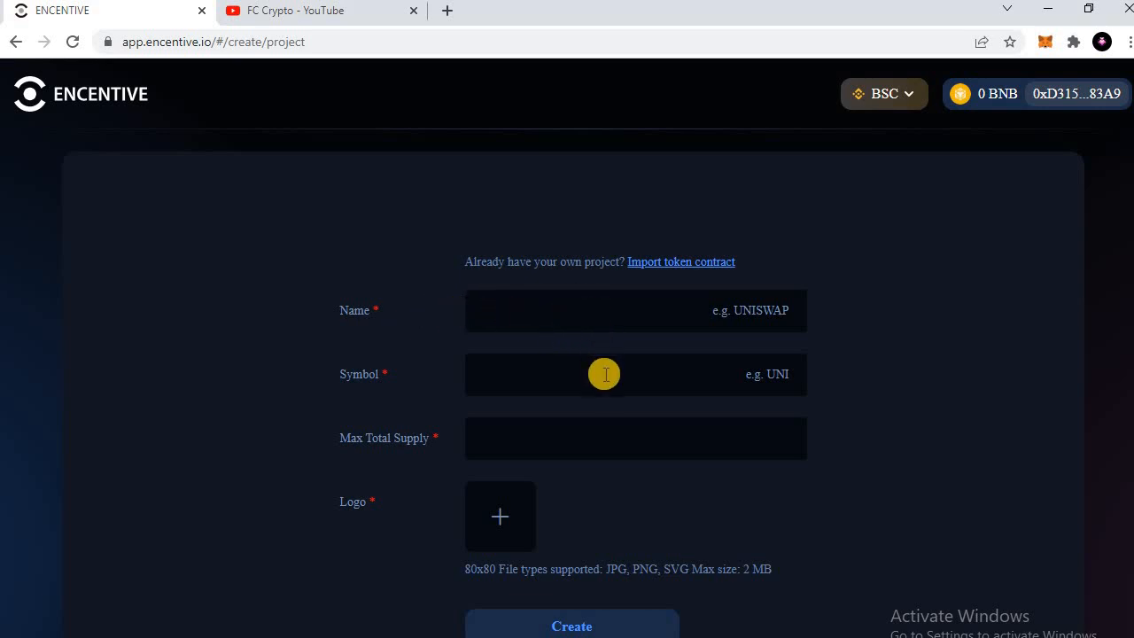
mouse_move(552, 500)
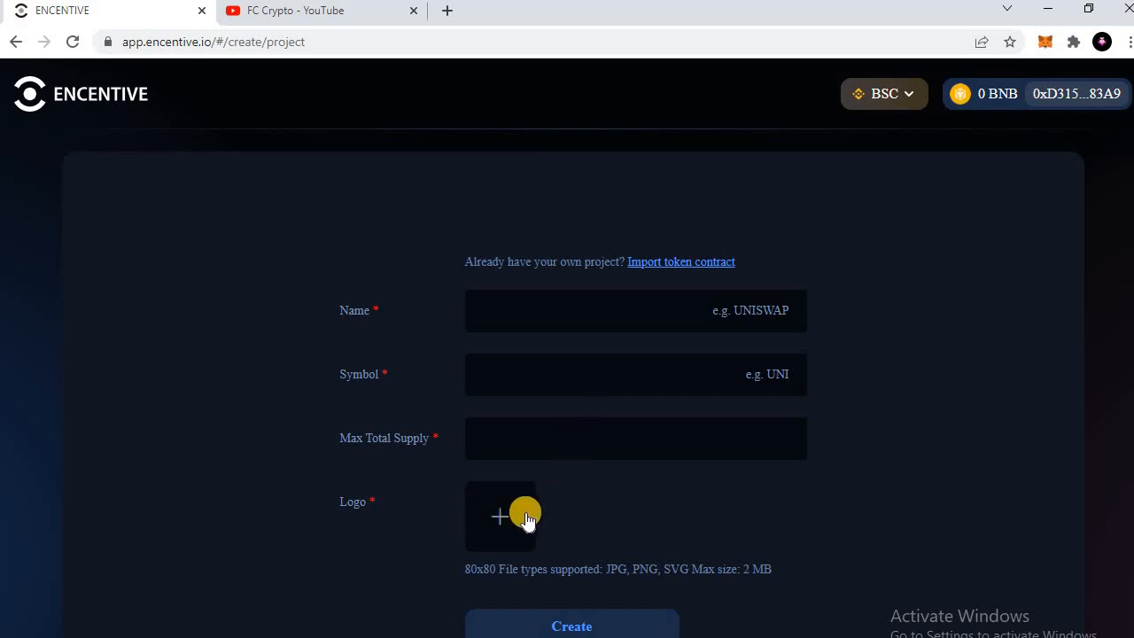
mouse_move(591, 581)
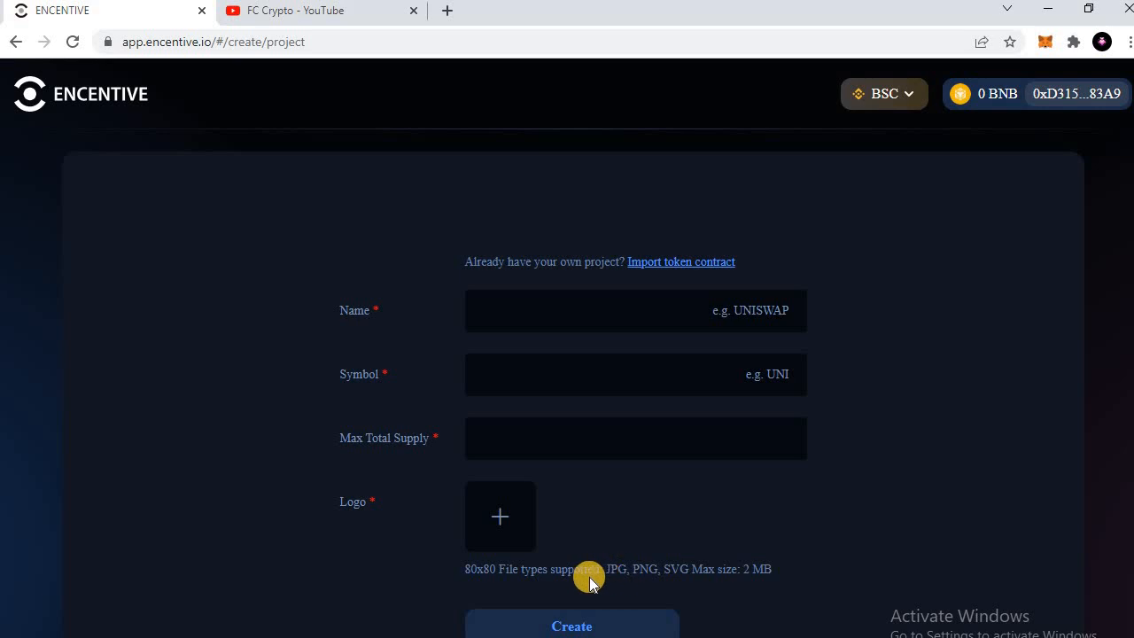
mouse_move(666, 582)
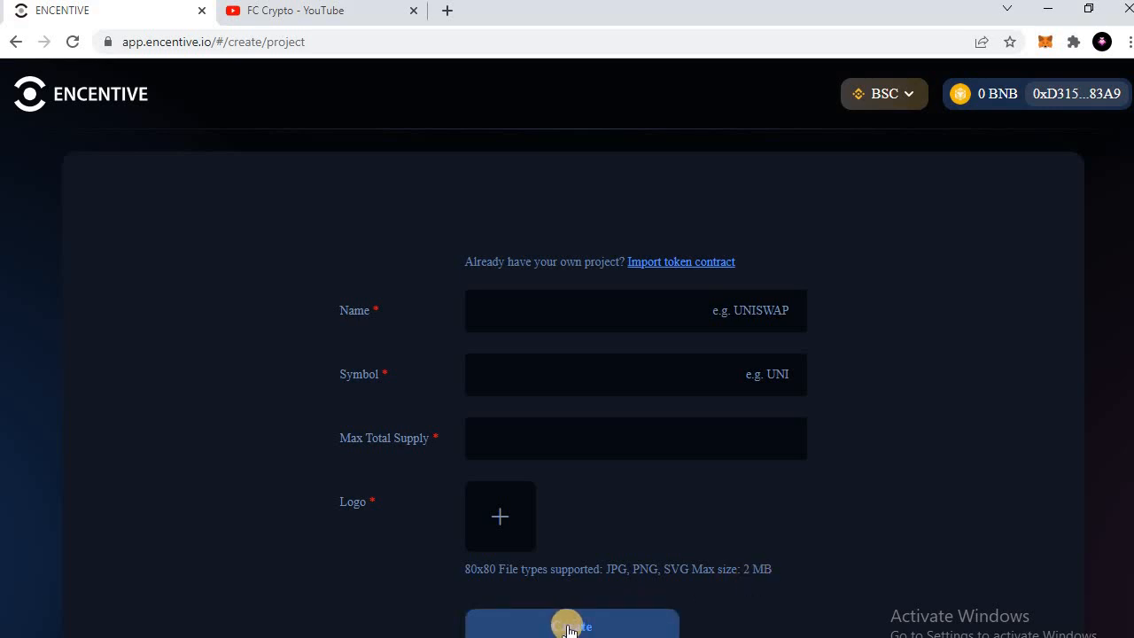
mouse_move(43, 220)
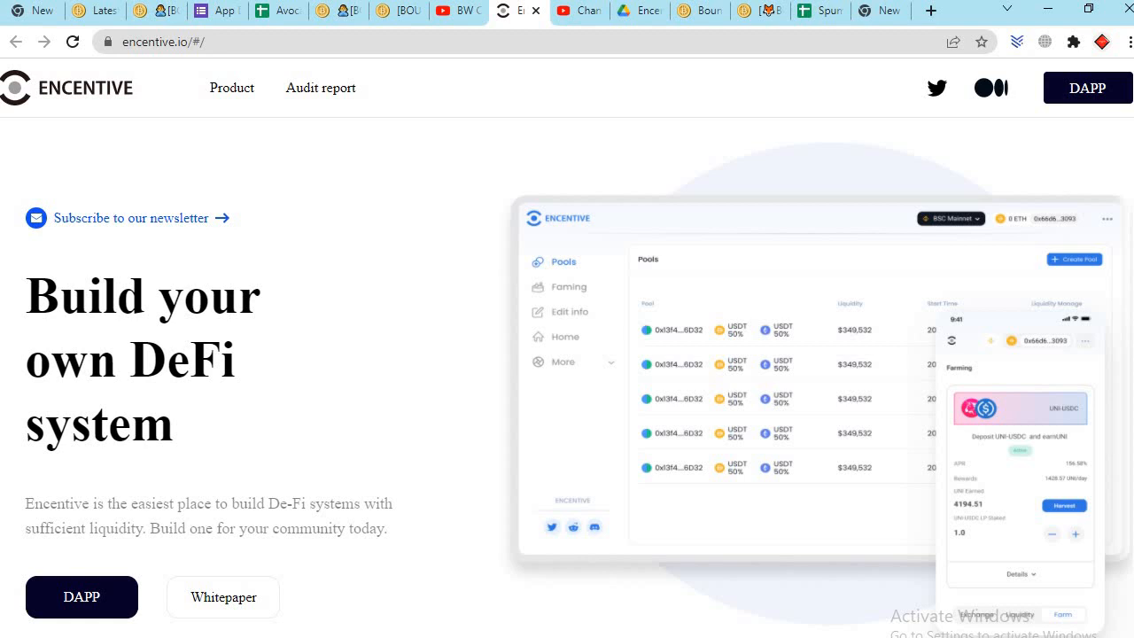
mouse_move(517, 317)
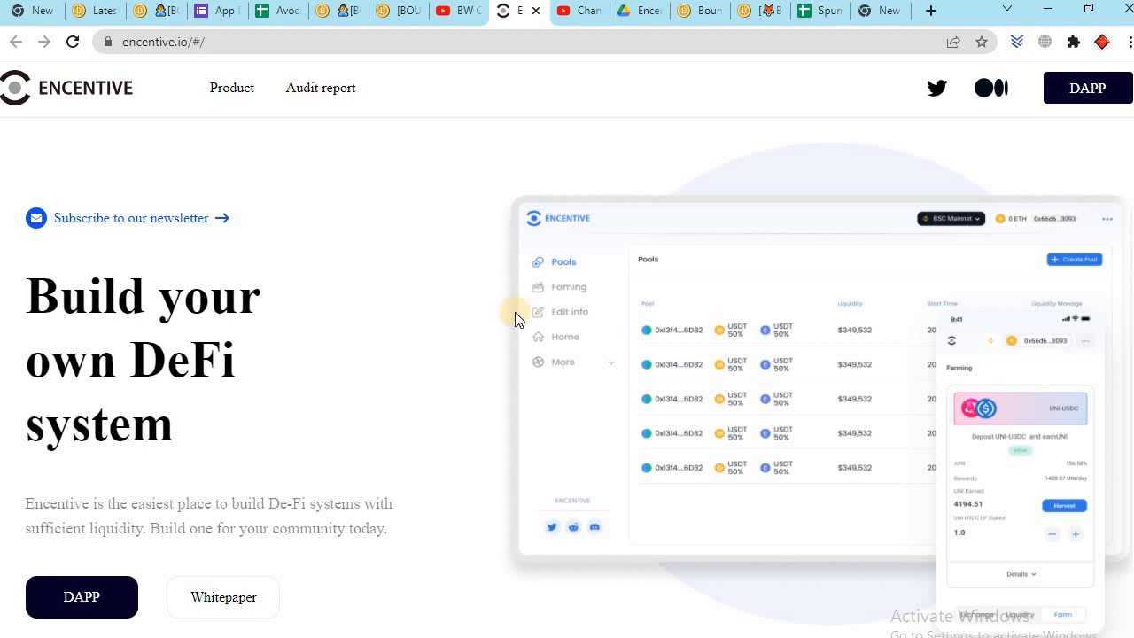